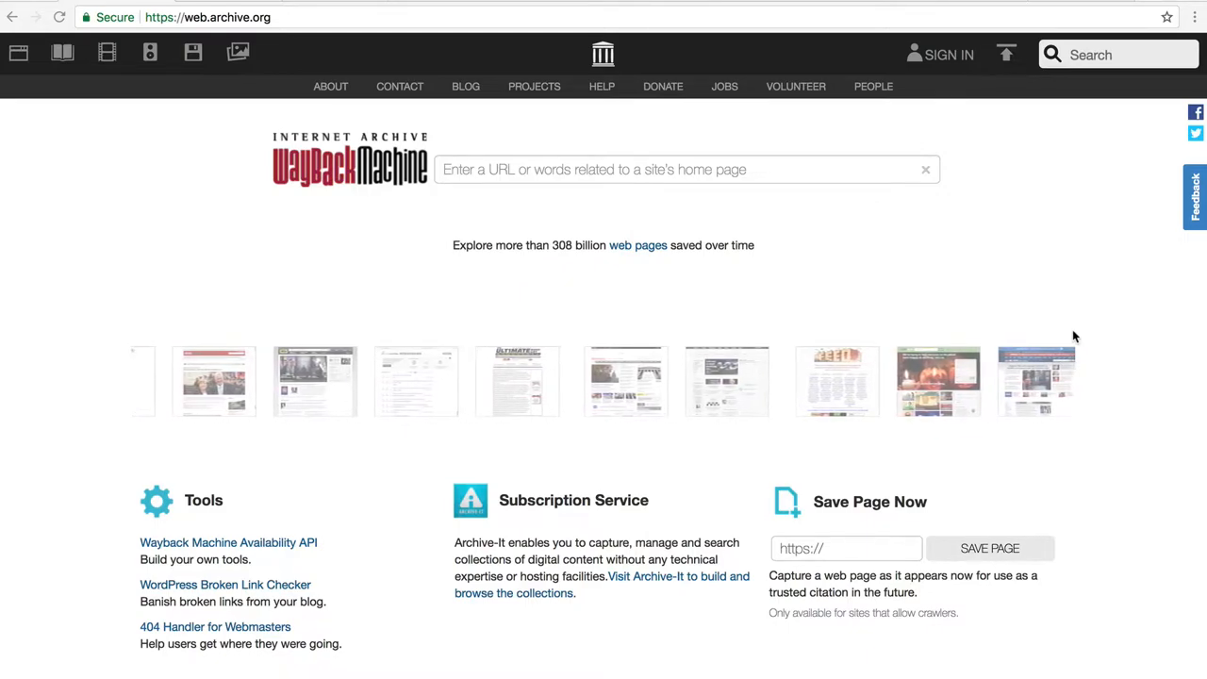
pyautogui.hscroll(-3)
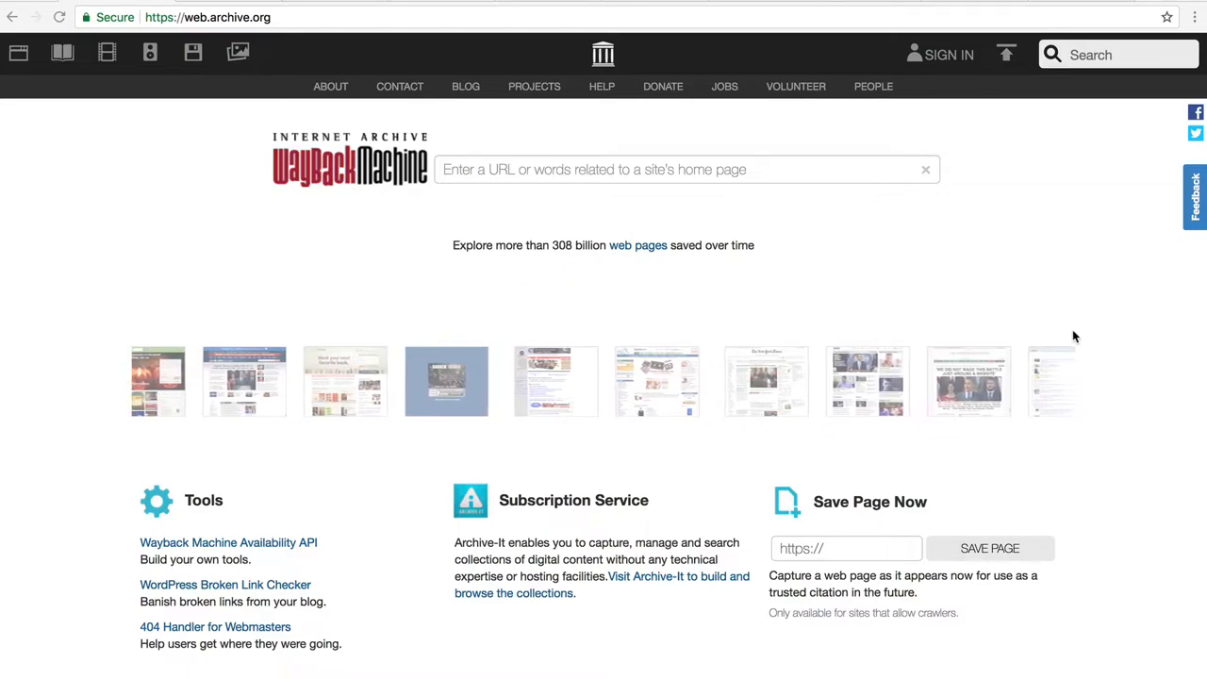
pyautogui.hscroll(-3)
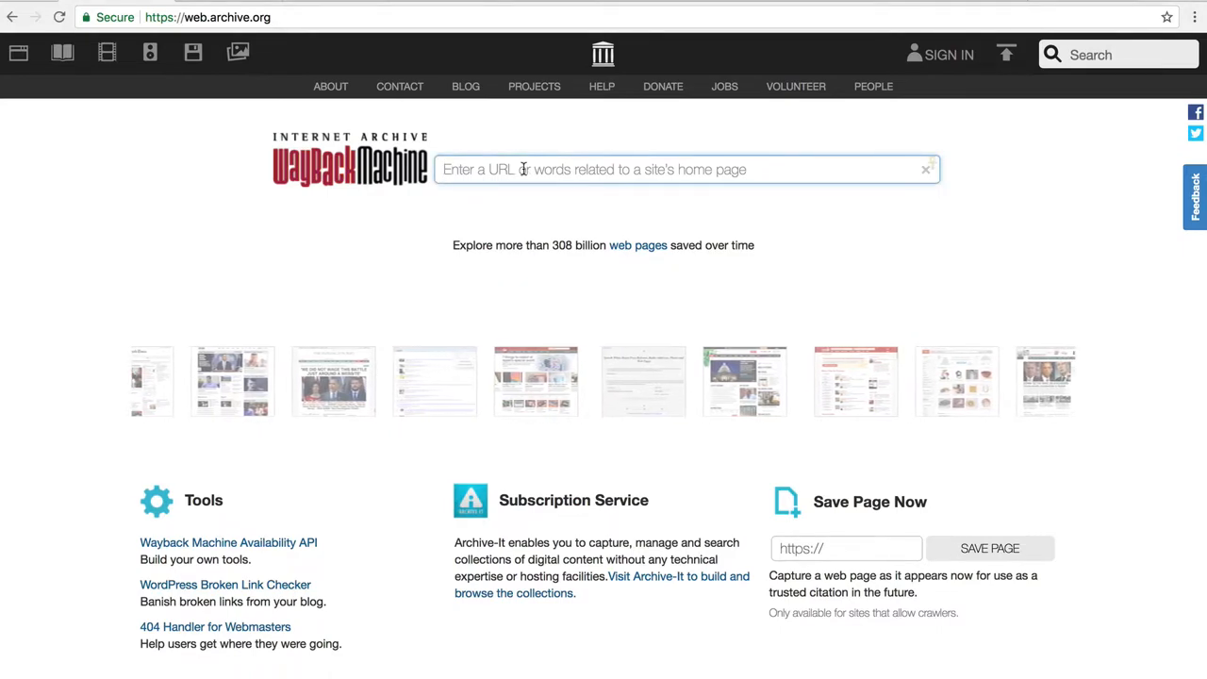
pyautogui.write('www.')
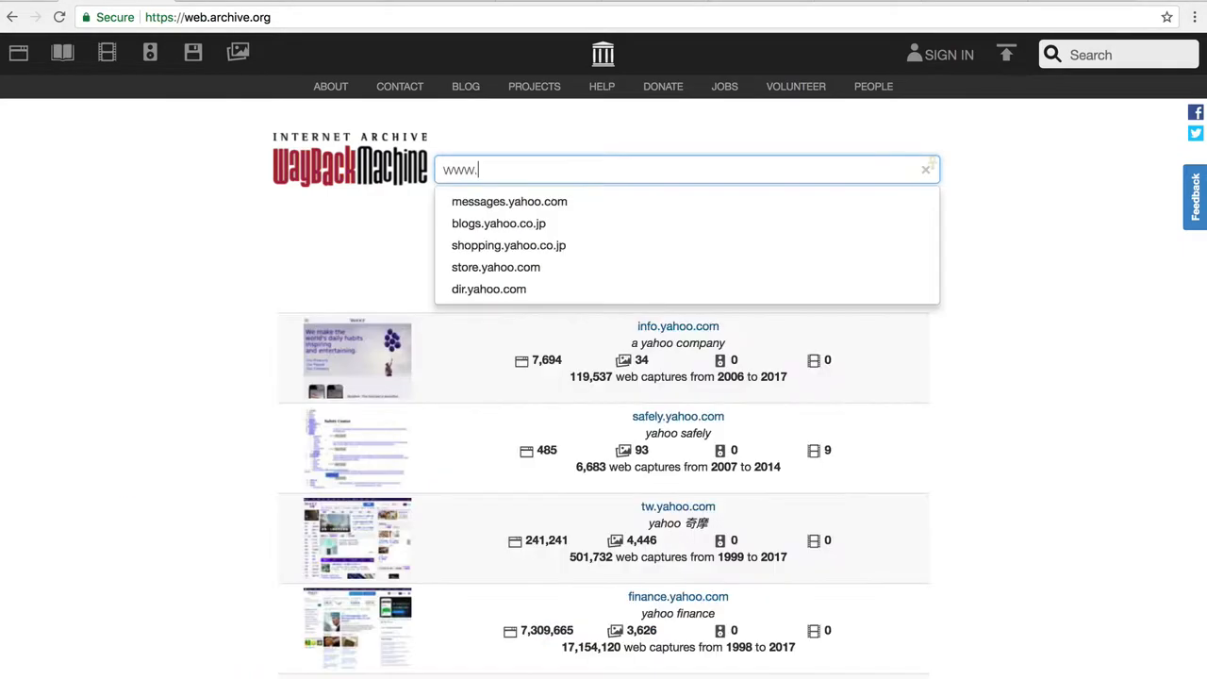
pyautogui.write('yahoo.com')
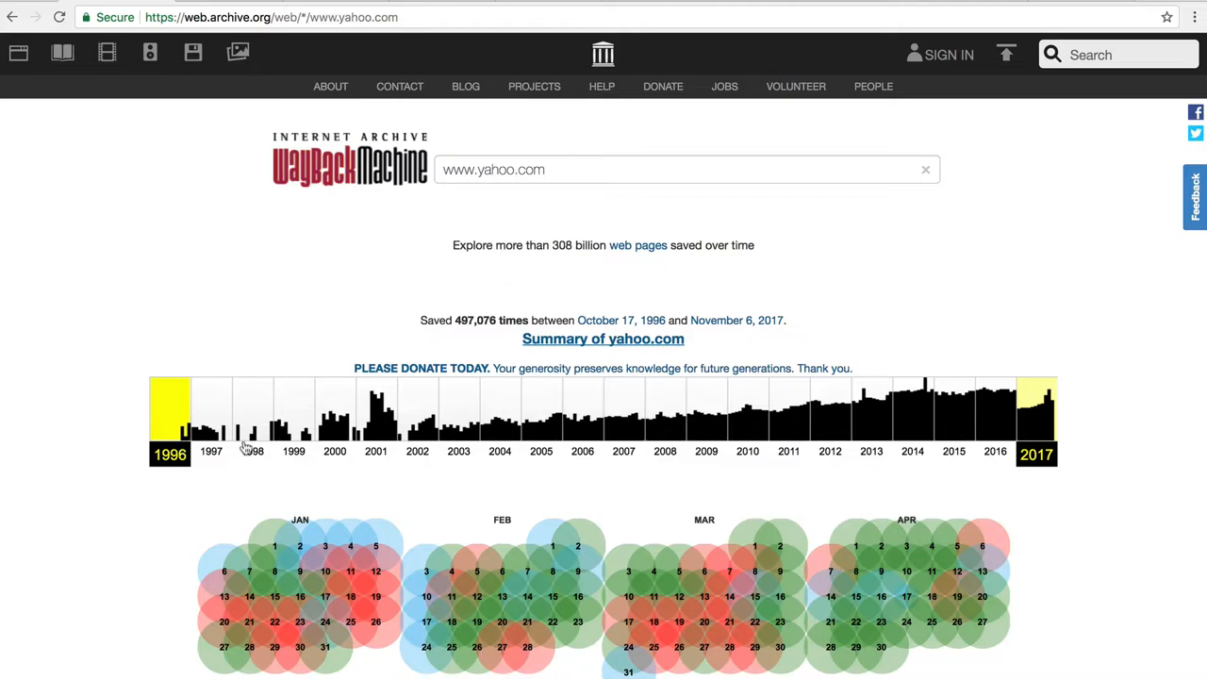
pyautogui.moveTo(1041, 418)
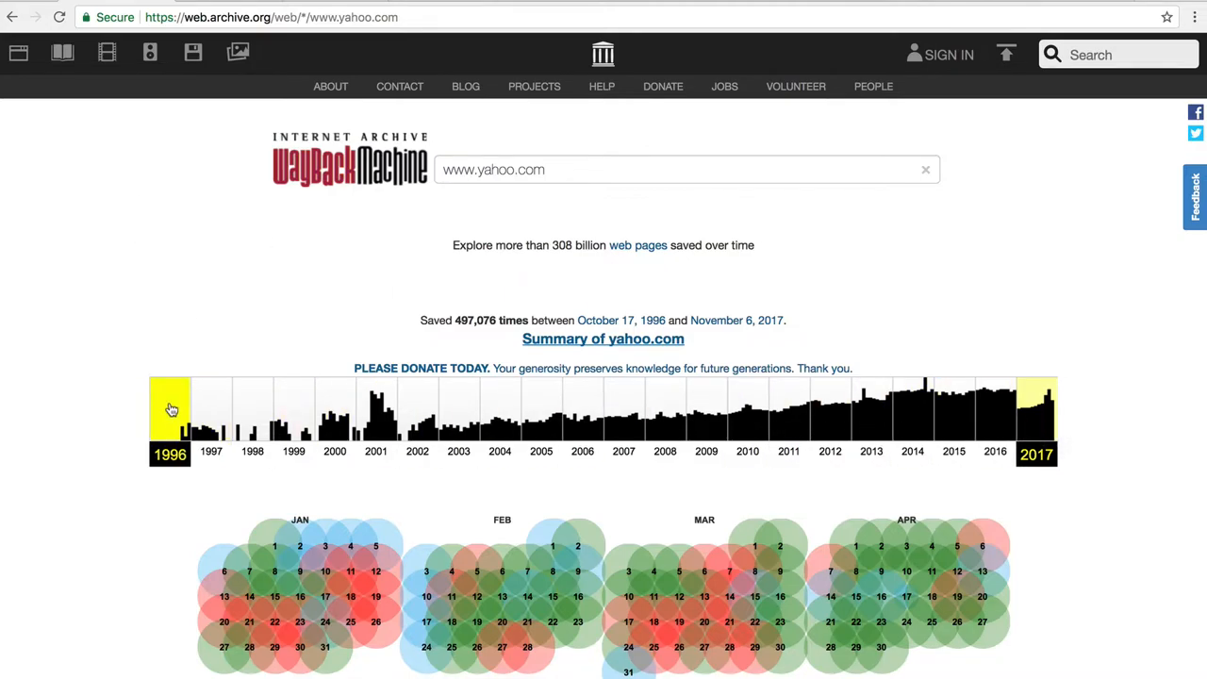
# - Select 1996 on the timeline to show that year's yahoo.com capture calendar
pyautogui.click(170, 411)
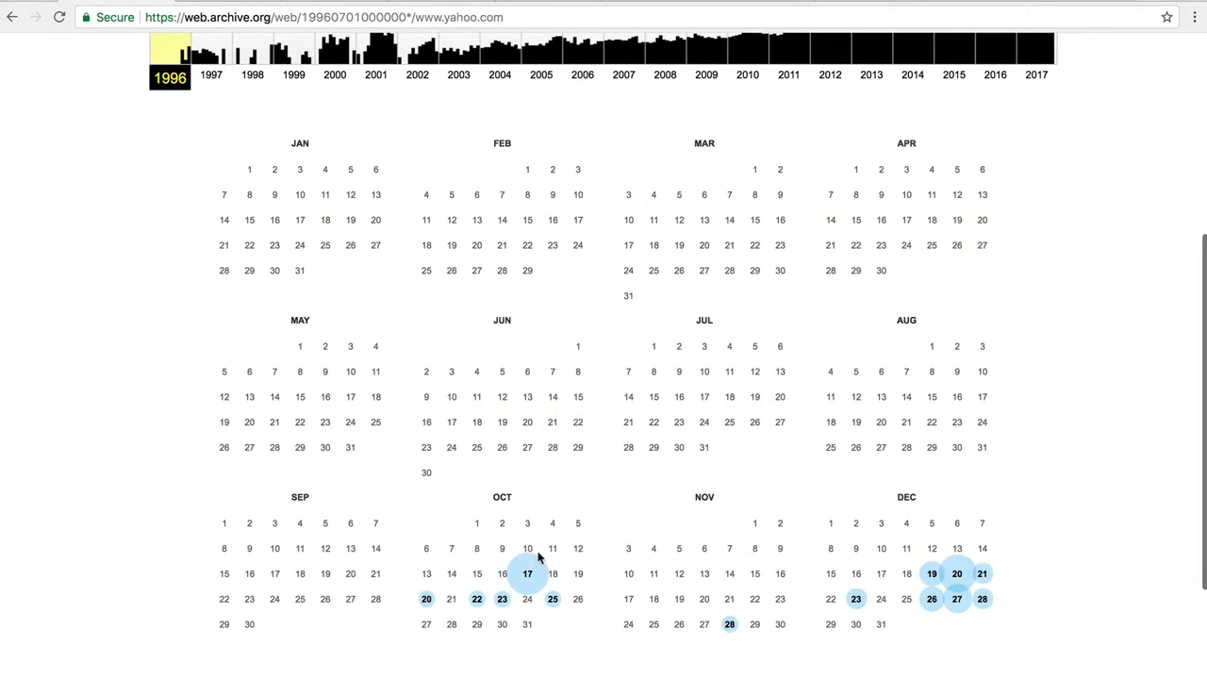
pyautogui.moveTo(528, 573)
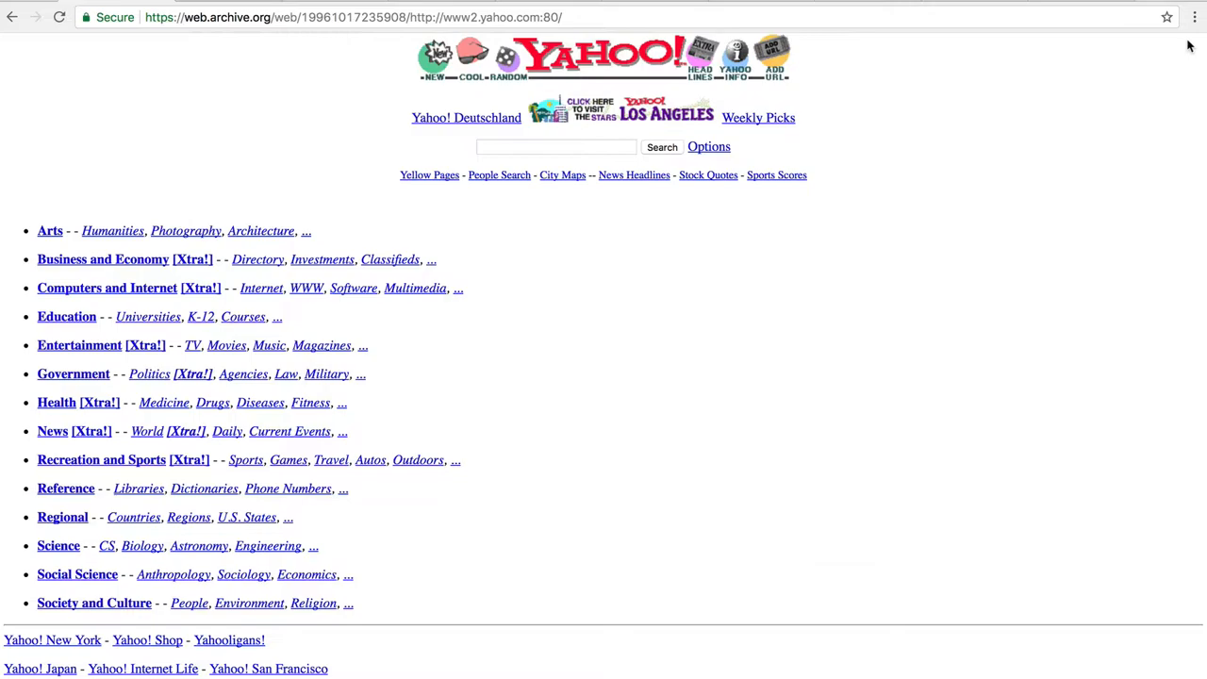
pyautogui.moveTo(873, 483)
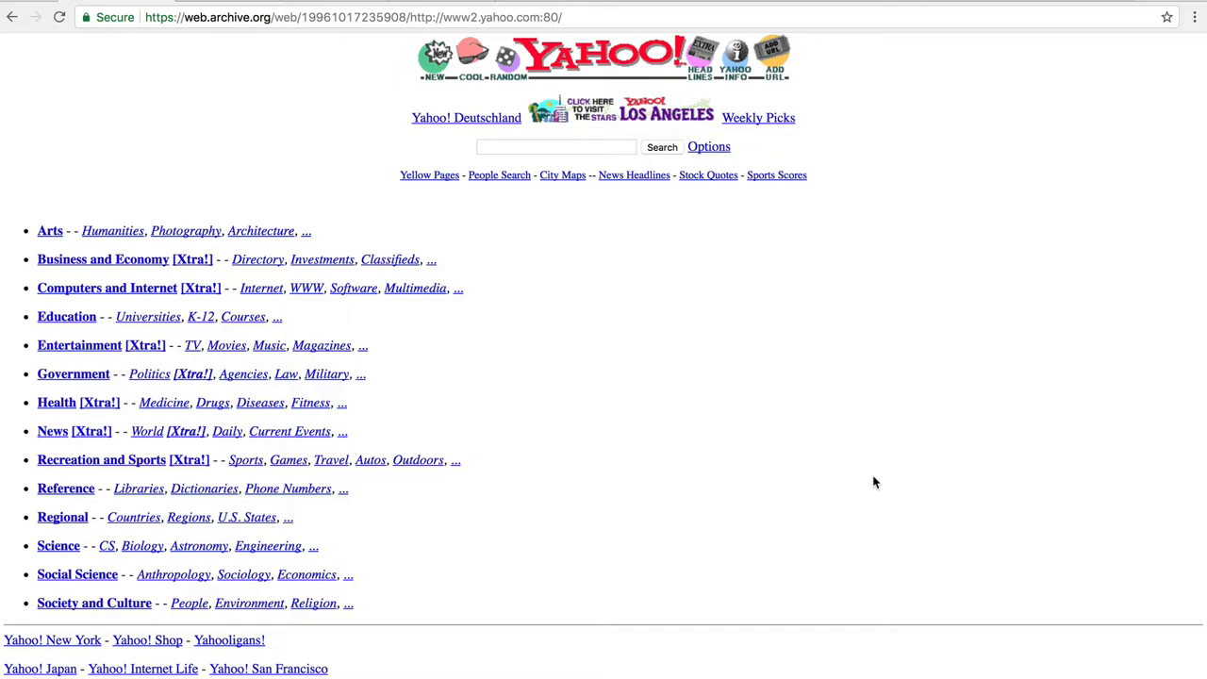
pyautogui.moveTo(432, 398)
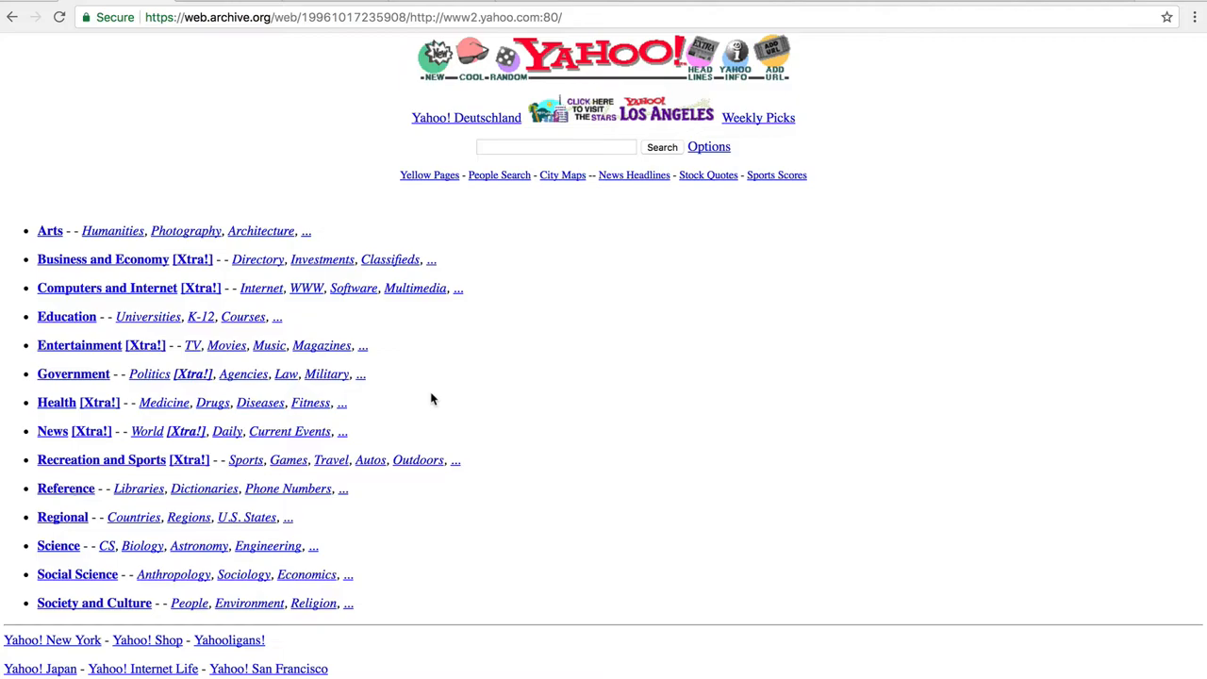
pyautogui.moveTo(230, 113)
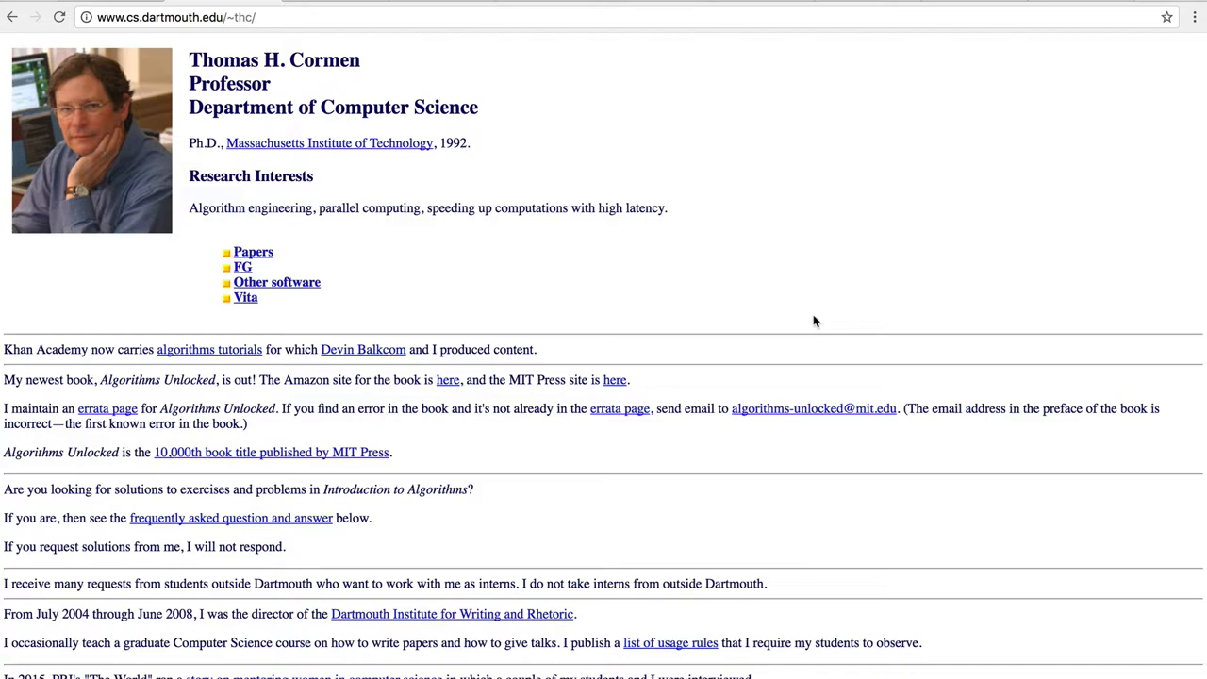
pyautogui.moveTo(419, 299)
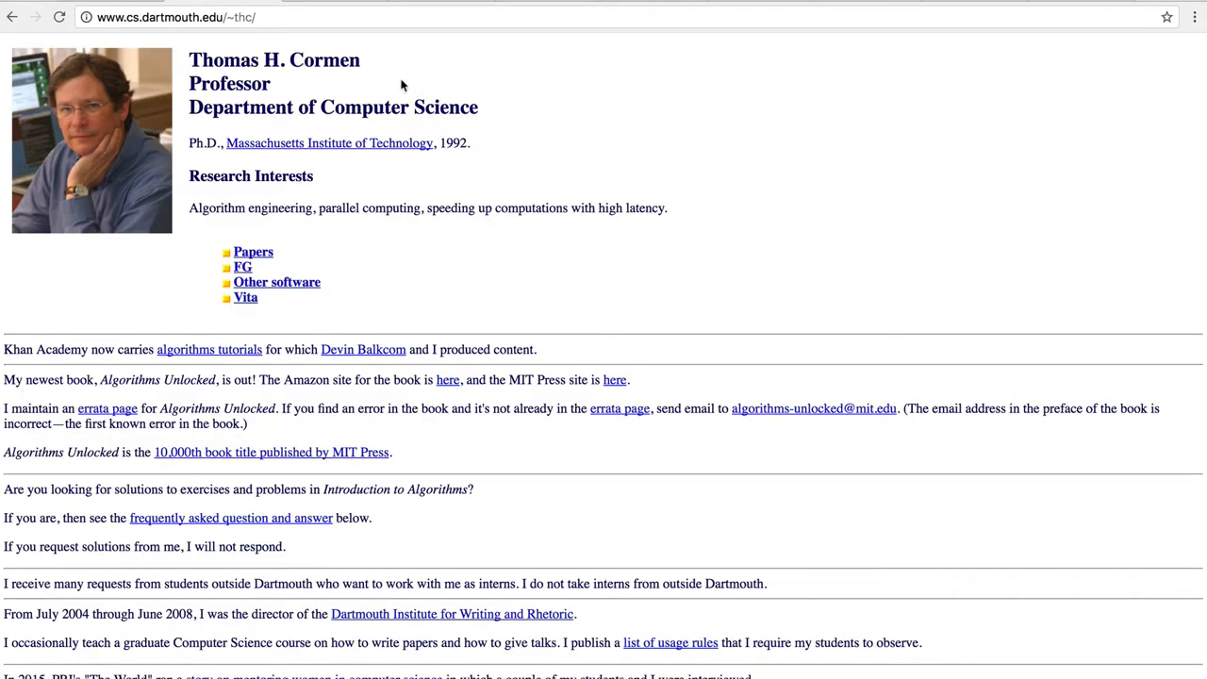
pyautogui.moveTo(416, 95)
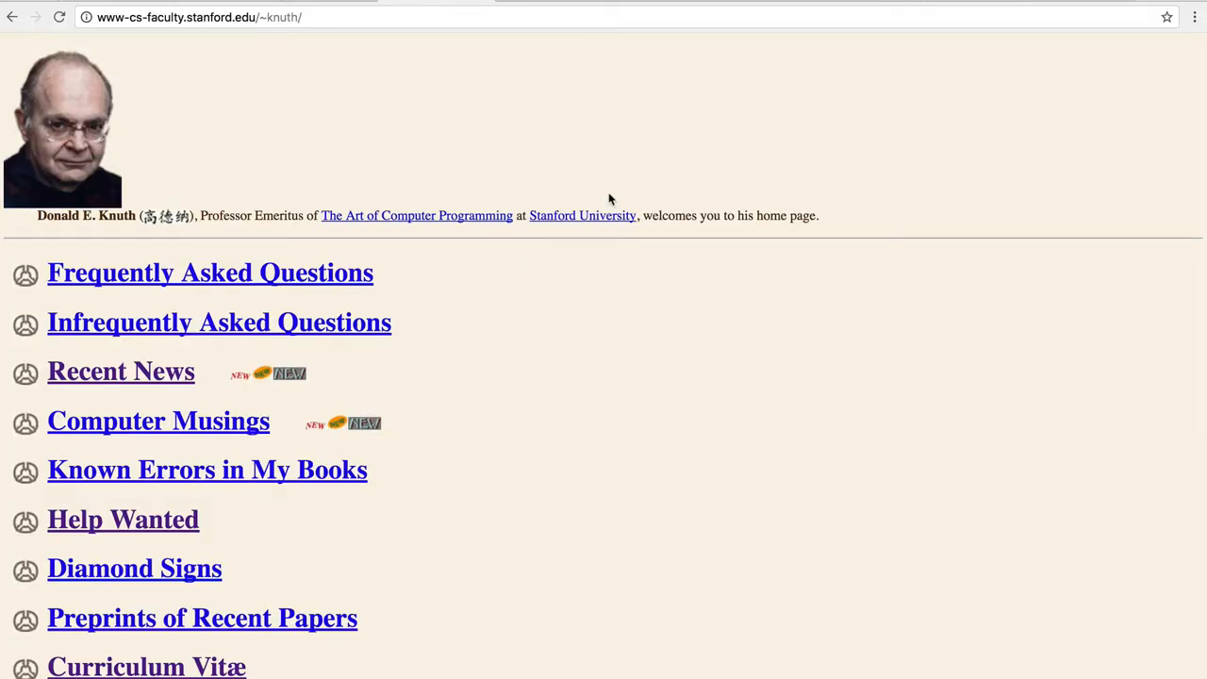
# - Scroll down through the Dartmouth computer science professor's plain-HTML homepage
pyautogui.scroll(-3)
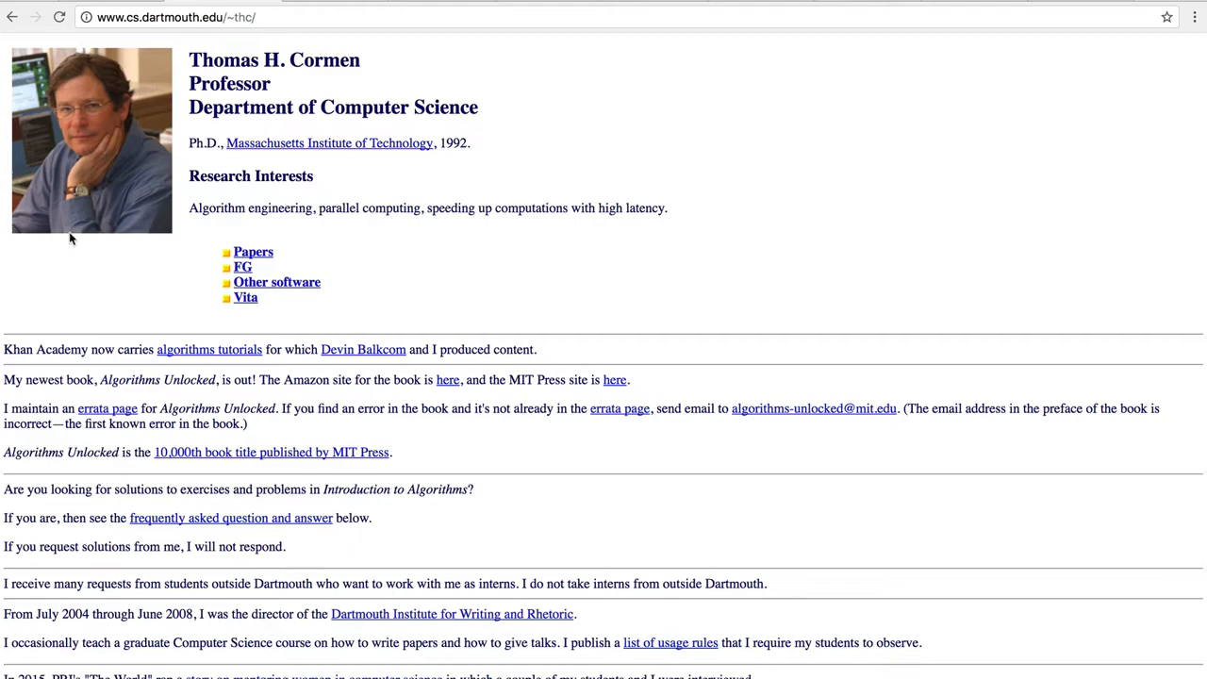
pyautogui.moveTo(80, 475)
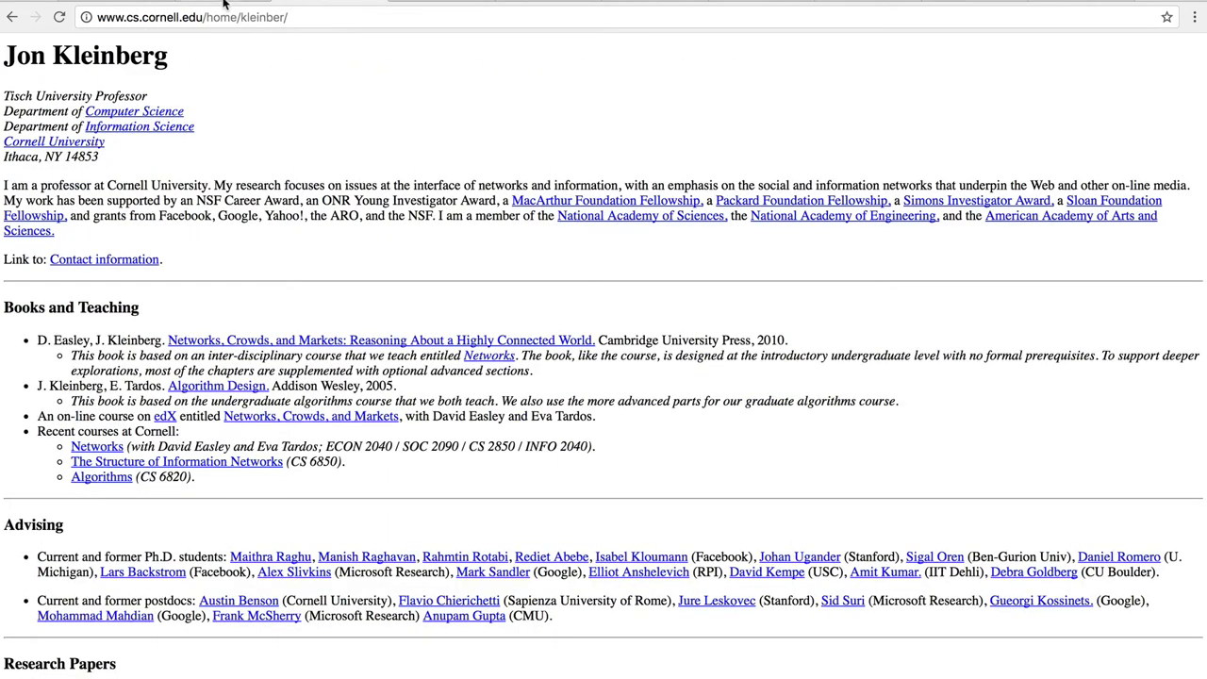
pyautogui.moveTo(339, 90)
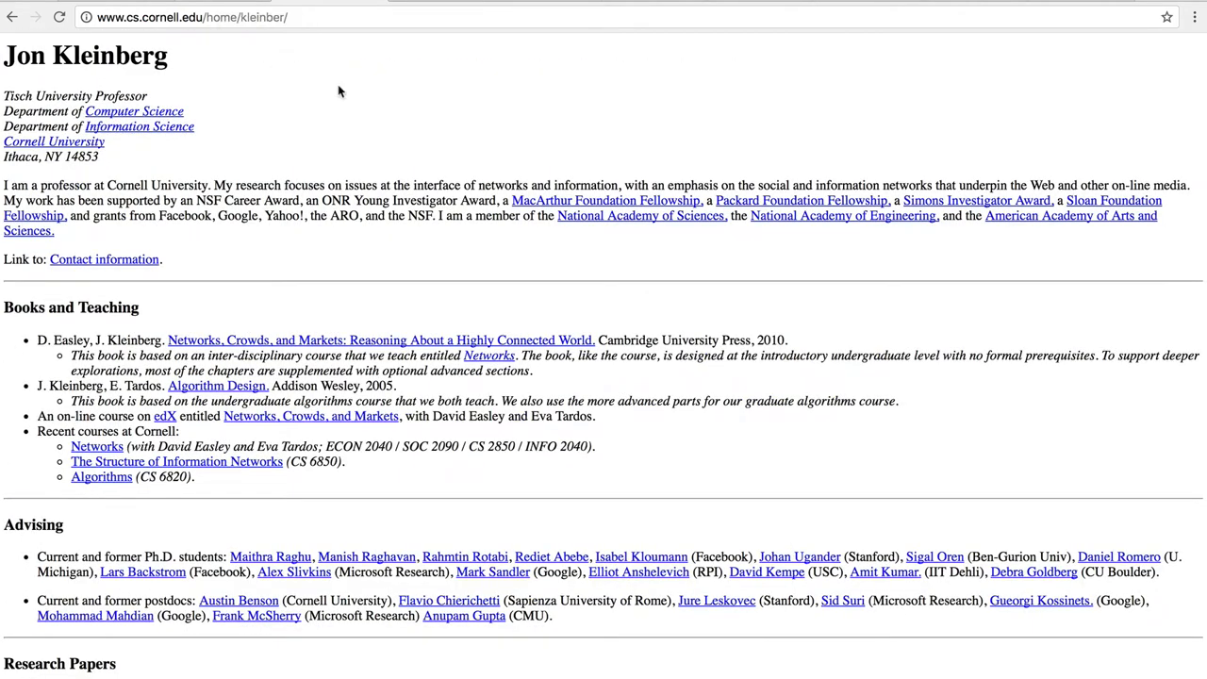